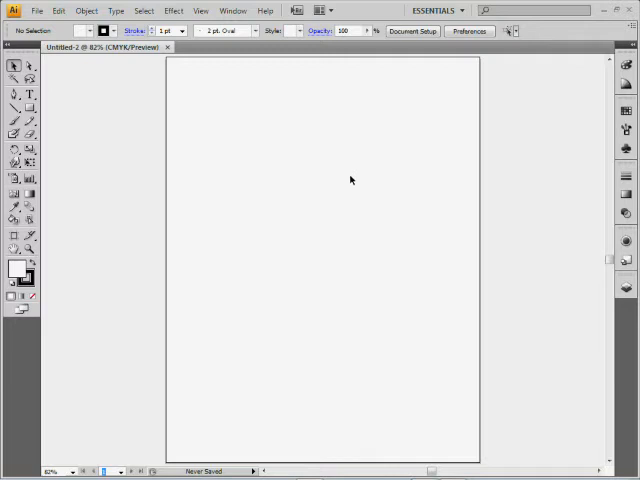
{"action": "mouse_move", "coordinate": [342, 181]}
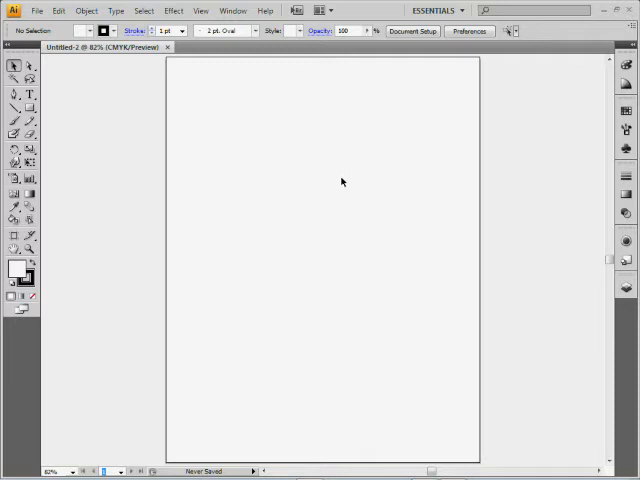
{"action": "mouse_move", "coordinate": [42, 135]}
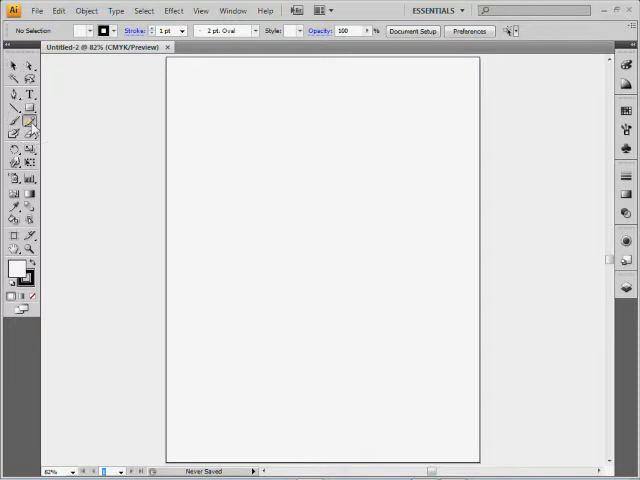
Set the Pencil Tool Options smoothness to 60% and confirm
{"action": "double_click", "coordinate": [31, 123]}
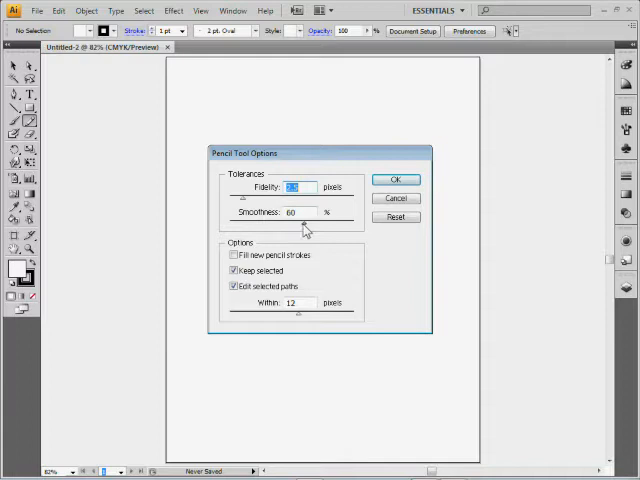
{"action": "mouse_move", "coordinate": [396, 180]}
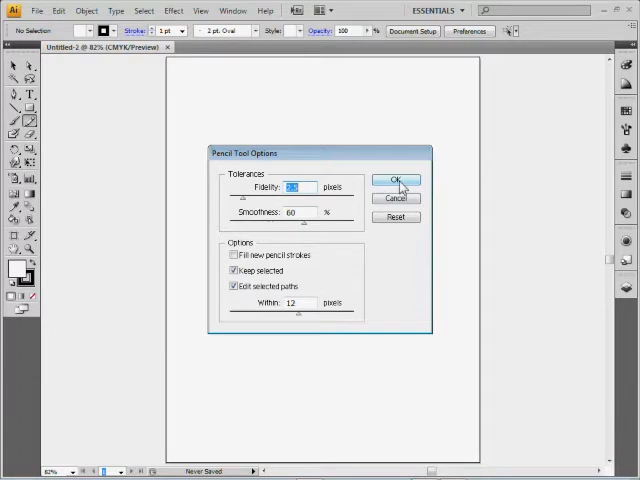
{"action": "left_click", "coordinate": [396, 181]}
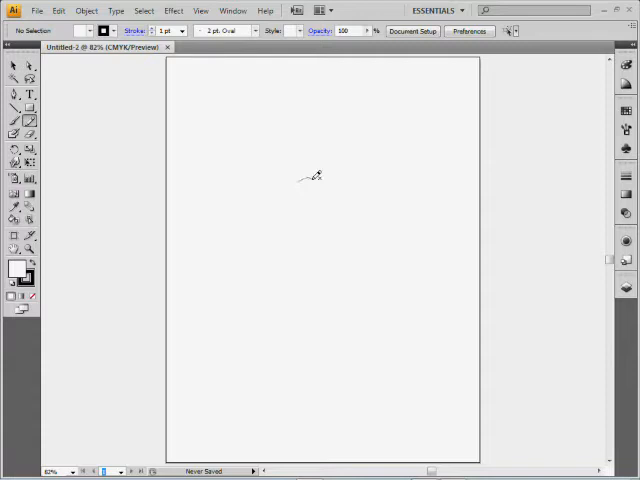
Draw a closed, wavy blob outline with the Pencil near the page centre
{"action": "left_click_drag", "start_coordinate": [305, 180], "coordinate": [290, 245]}
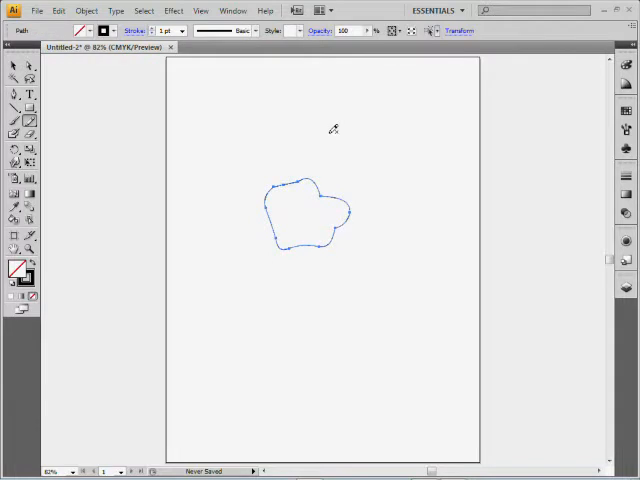
{"action": "mouse_move", "coordinate": [320, 180]}
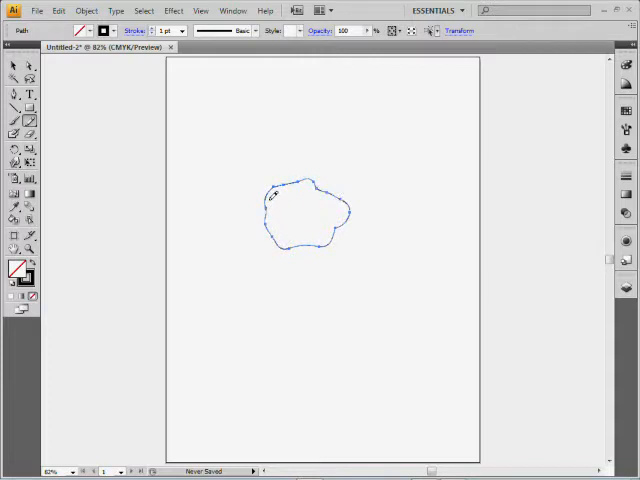
{"action": "mouse_move", "coordinate": [315, 178]}
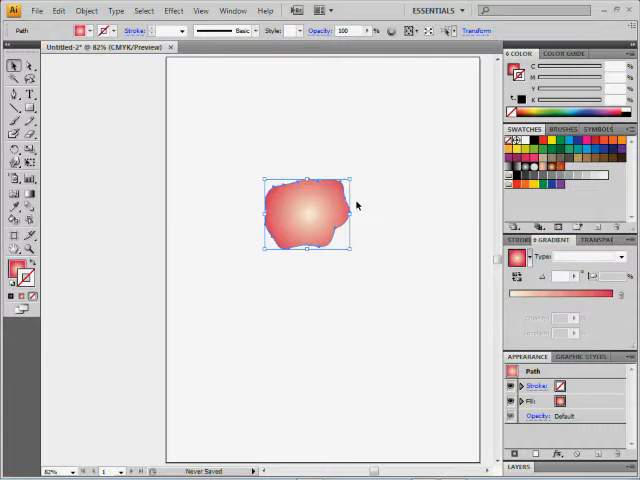
{"action": "mouse_move", "coordinate": [337, 178]}
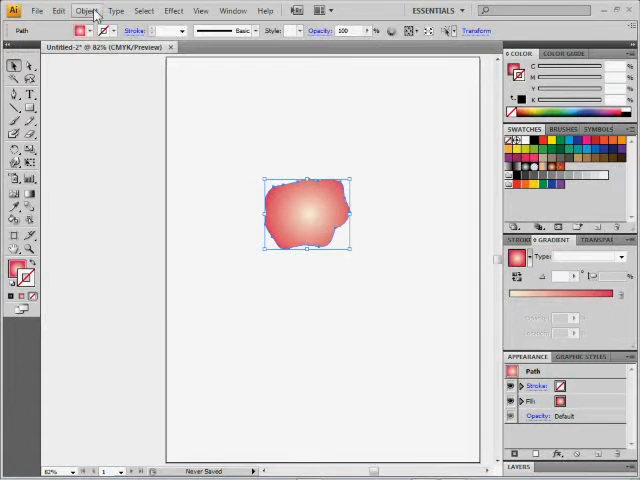
Use Transform Each to copy the blob at 75% scale, rotated 278°
{"action": "left_click", "coordinate": [86, 10]}
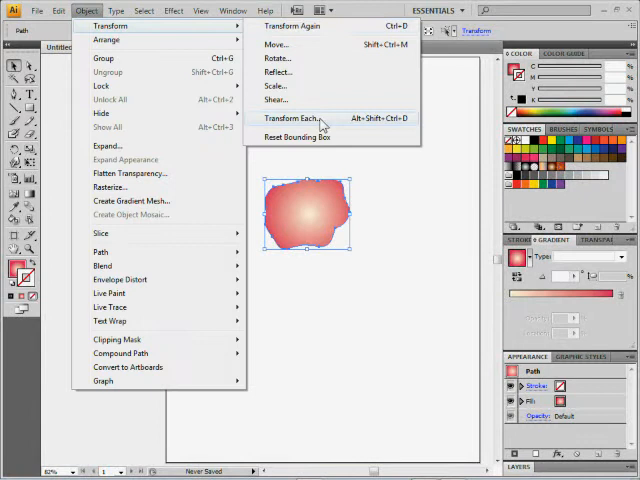
{"action": "left_click", "coordinate": [298, 118]}
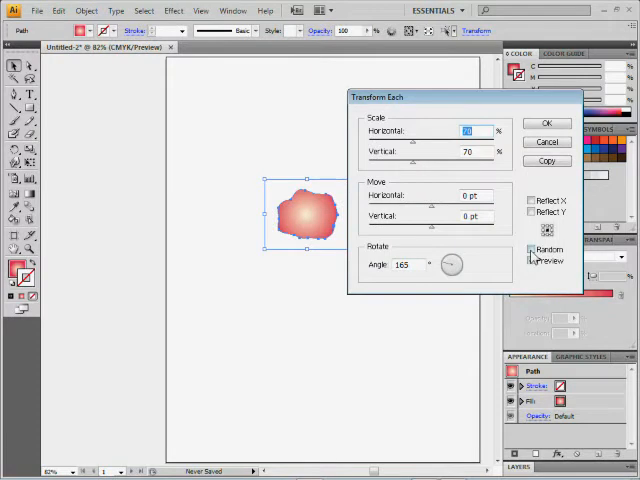
{"action": "left_click", "coordinate": [530, 261]}
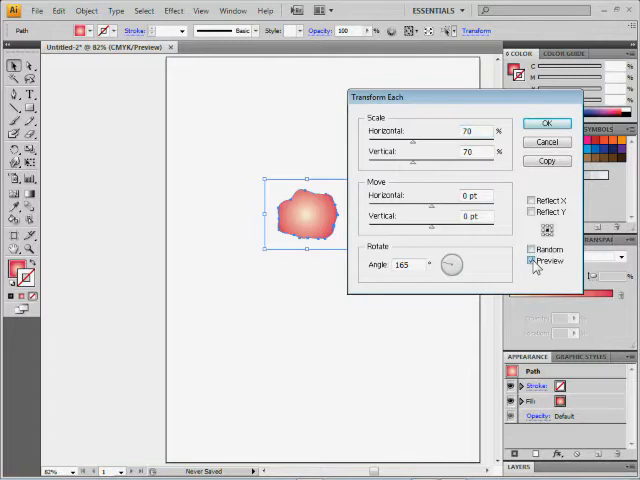
{"action": "triple_click", "coordinate": [470, 131]}
{"action": "type", "text": "75"}
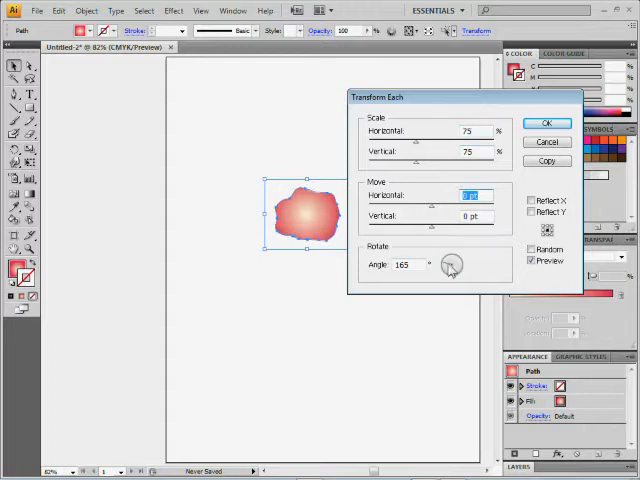
{"action": "left_click_drag", "start_coordinate": [455, 264], "coordinate": [450, 268]}
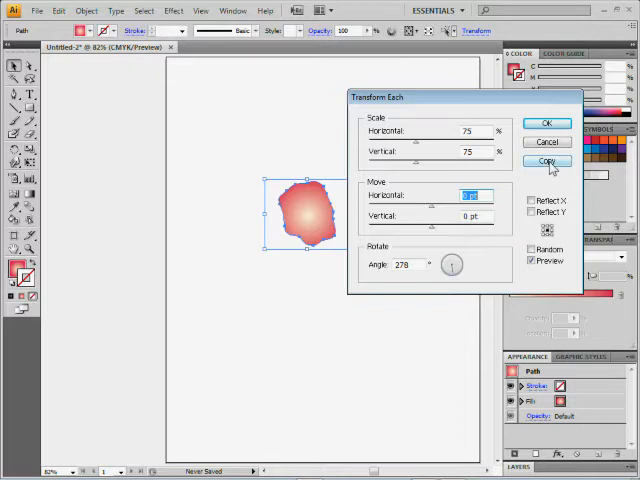
{"action": "left_click", "coordinate": [547, 161]}
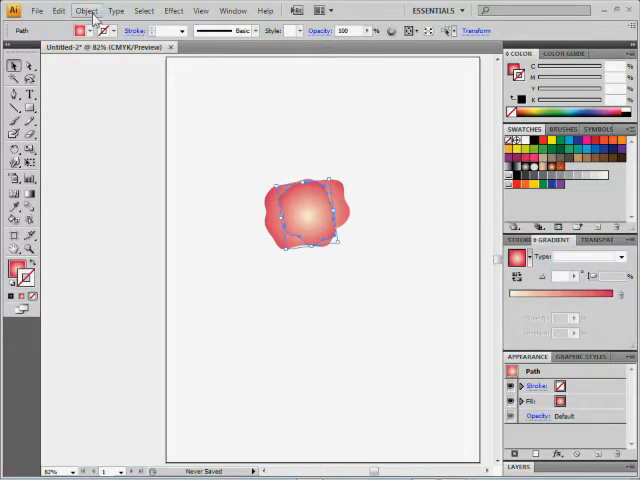
Repeat Transform Again to nest inward copies, then select all flower layers
{"action": "left_click", "coordinate": [86, 10]}
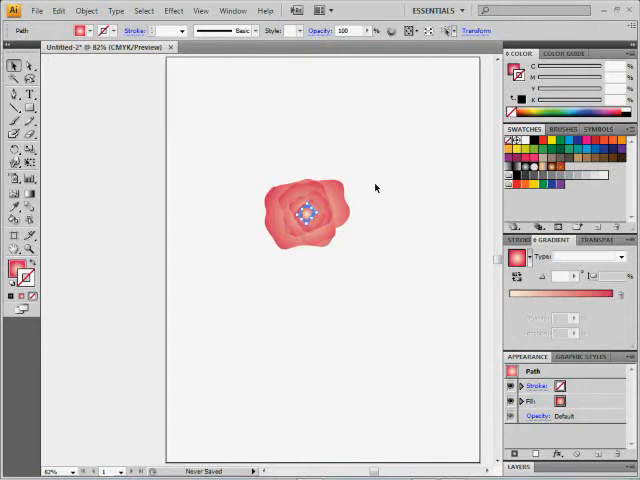
{"action": "left_click", "coordinate": [405, 168]}
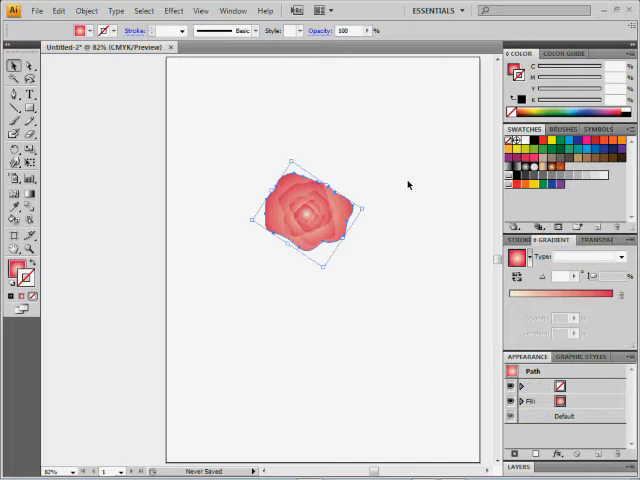
Move the flower top-left and Alt-drag copies into a two-by-three grid
{"action": "left_click_drag", "start_coordinate": [300, 215], "coordinate": [228, 113]}
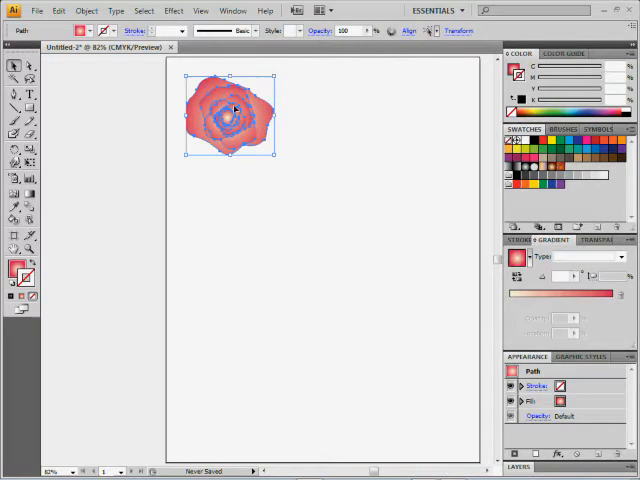
{"action": "left_click_drag", "start_coordinate": [230, 115], "coordinate": [335, 120]}
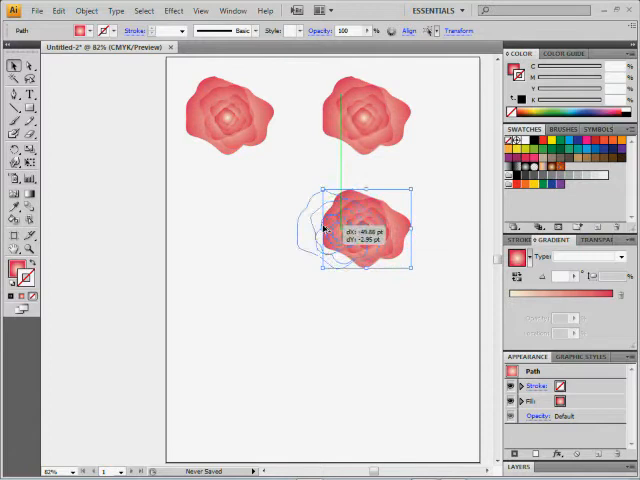
{"action": "left_click_drag", "start_coordinate": [360, 225], "coordinate": [225, 335]}
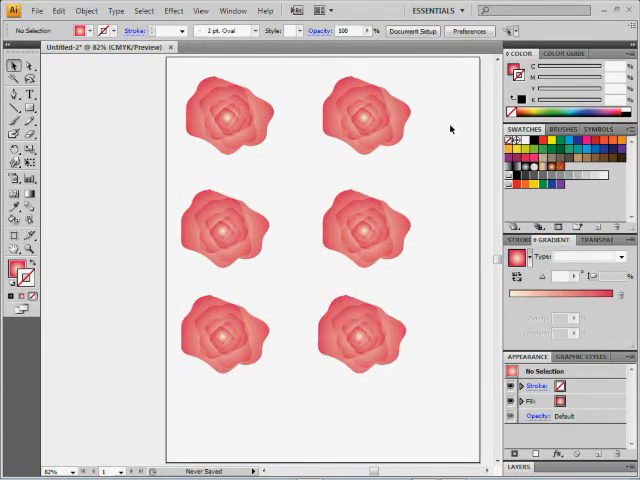
{"action": "left_click_drag", "start_coordinate": [325, 70], "coordinate": [410, 180]}
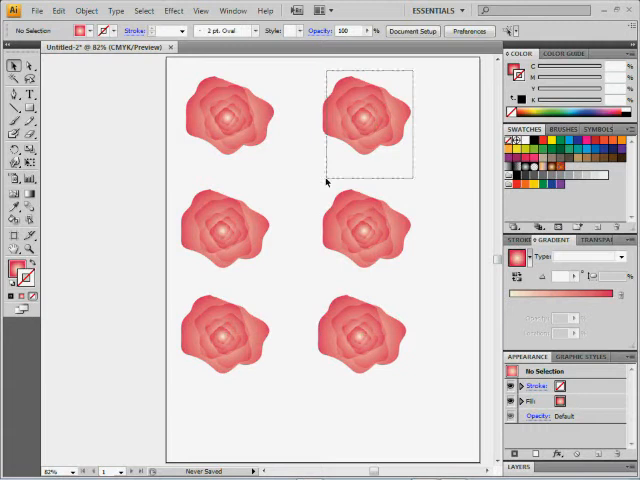
Apply Pucker & Bloat with 27% pucker to the top-right flower
{"action": "left_click", "coordinate": [365, 115]}
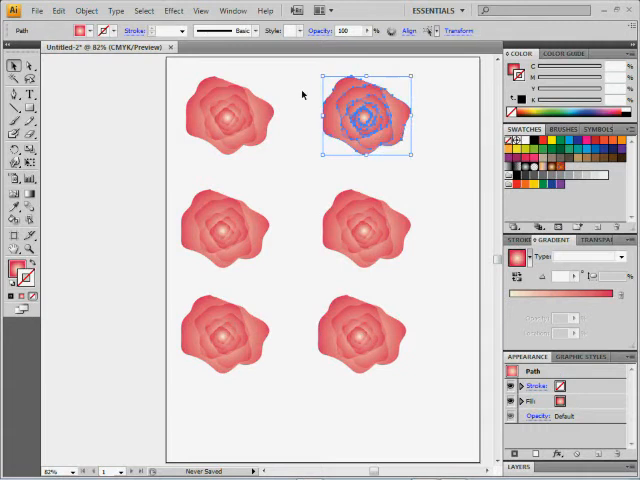
{"action": "left_click", "coordinate": [172, 11]}
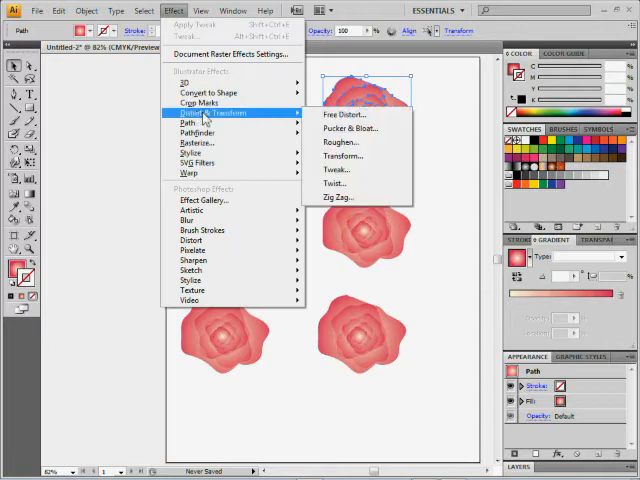
{"action": "mouse_move", "coordinate": [360, 190]}
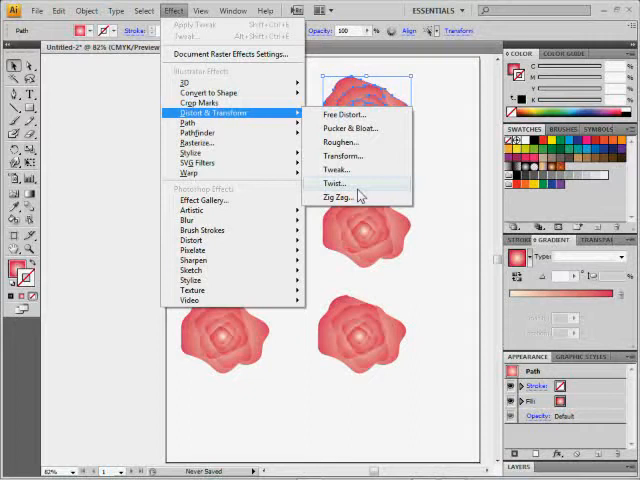
{"action": "mouse_move", "coordinate": [350, 128]}
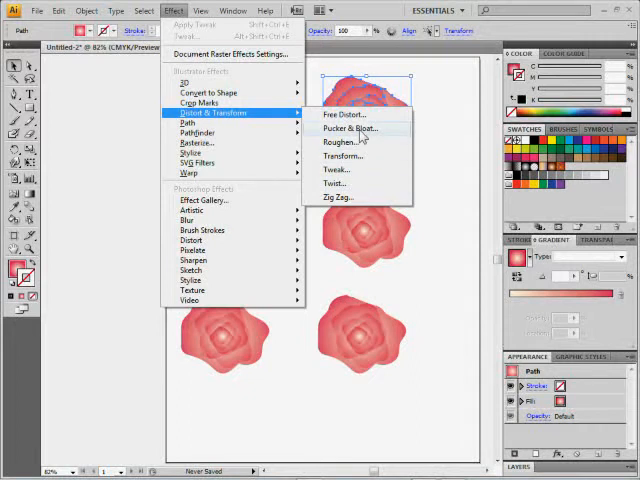
{"action": "left_click", "coordinate": [345, 128]}
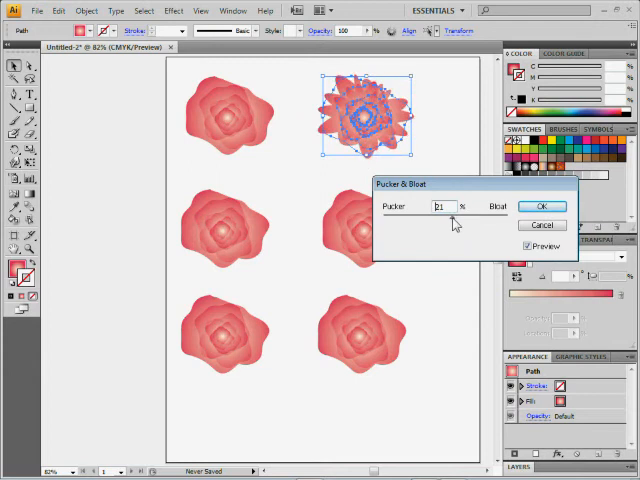
{"action": "type", "text": "27"}
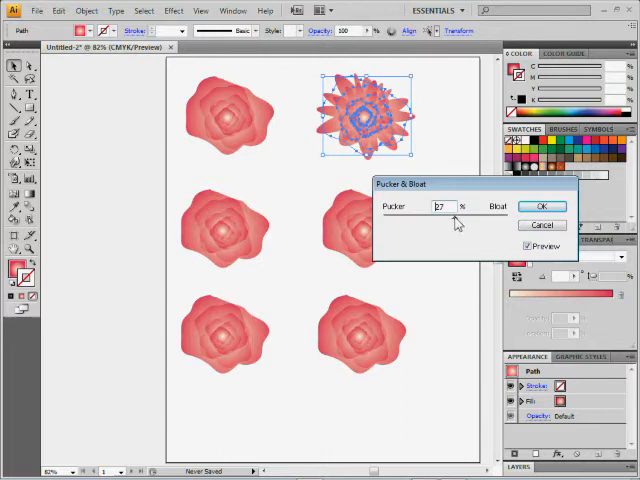
{"action": "left_click", "coordinate": [542, 206]}
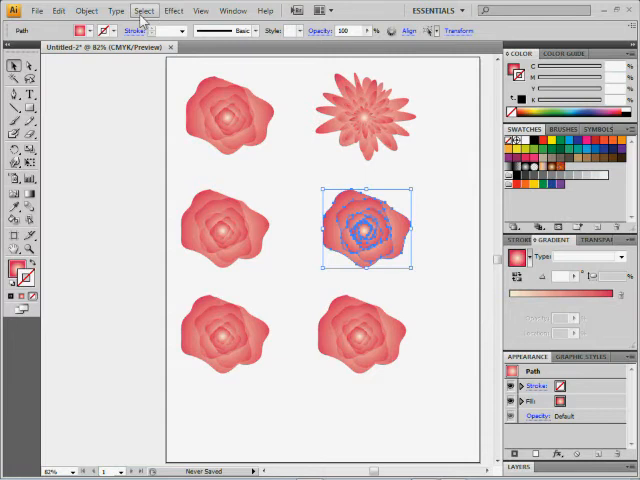
Apply a strong Pucker & Bloat distortion to the middle-right flower
{"action": "left_click", "coordinate": [173, 10]}
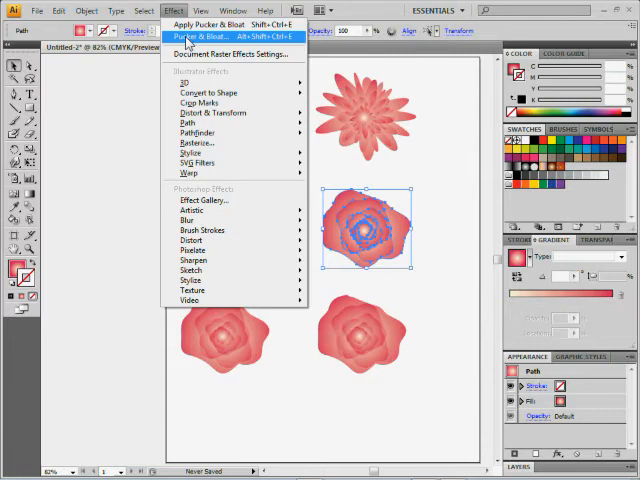
{"action": "left_click", "coordinate": [204, 36]}
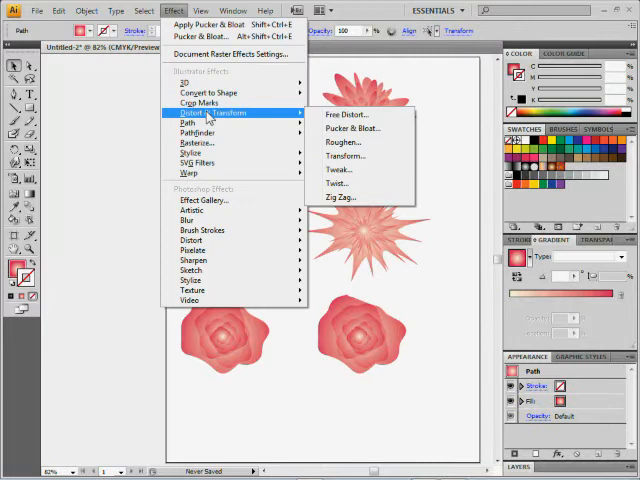
{"action": "mouse_move", "coordinate": [344, 142]}
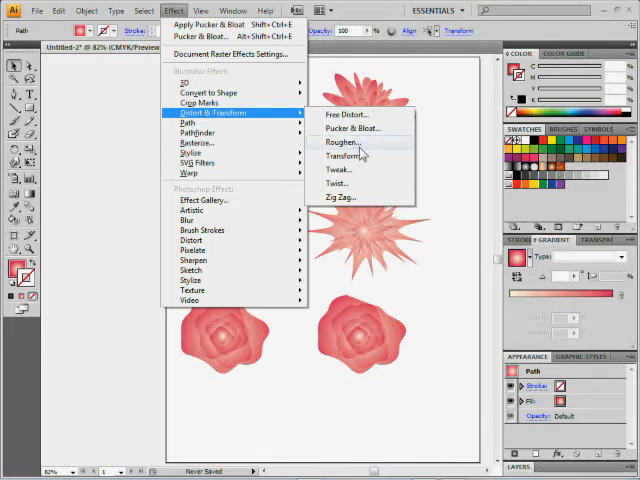
{"action": "mouse_move", "coordinate": [343, 142]}
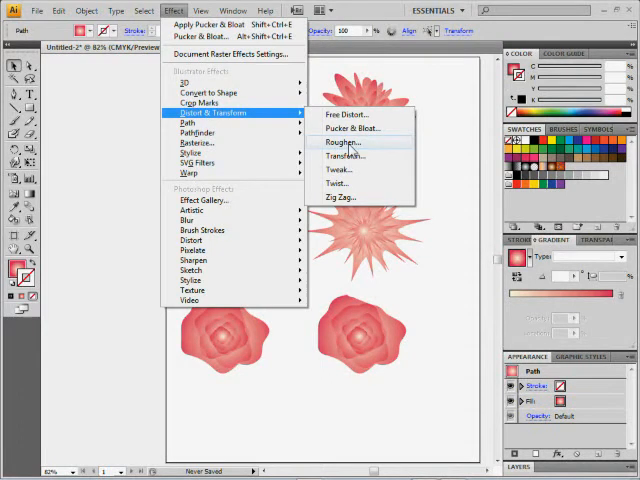
Apply Roughen at absolute 14 pt size, detail 10, corner points
{"action": "left_click", "coordinate": [343, 142]}
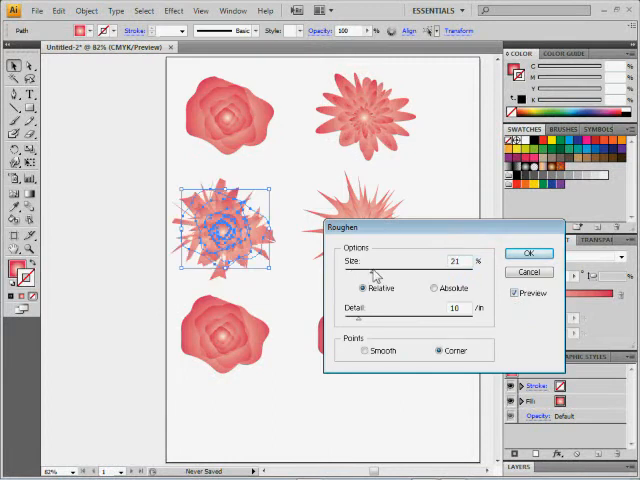
{"action": "left_click", "coordinate": [432, 288]}
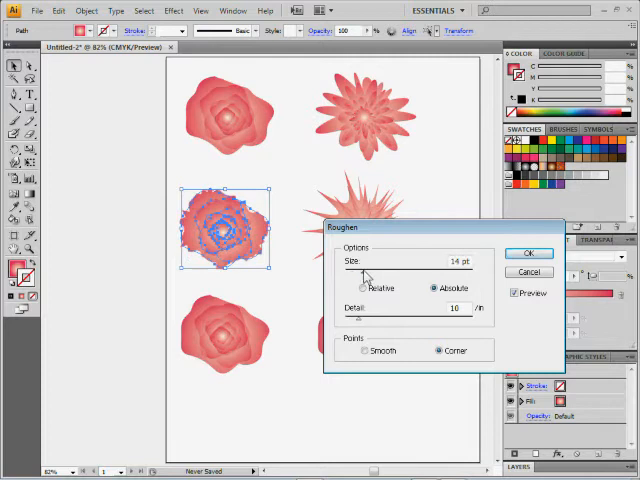
{"action": "left_click", "coordinate": [528, 252]}
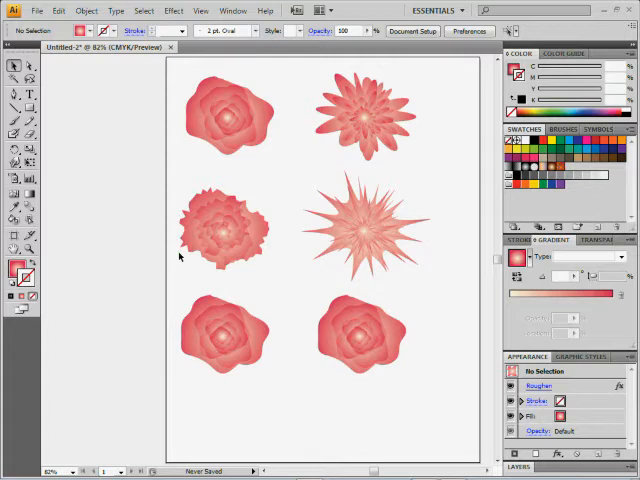
Select the bottom-left flower, then the middle-right starburst, for orange gradient recoloring
{"action": "left_click", "coordinate": [223, 335]}
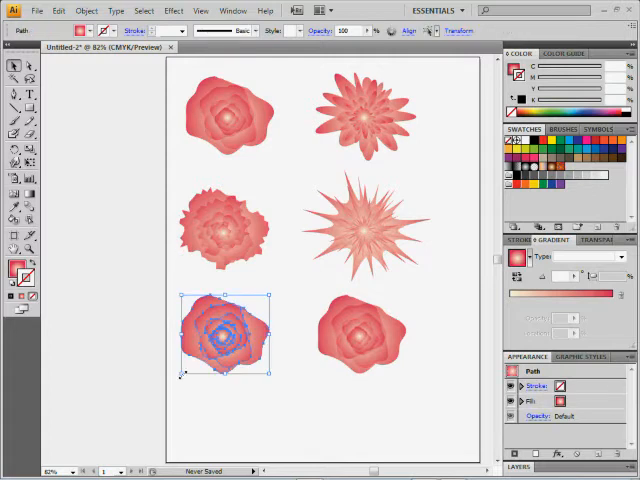
{"action": "mouse_move", "coordinate": [315, 255]}
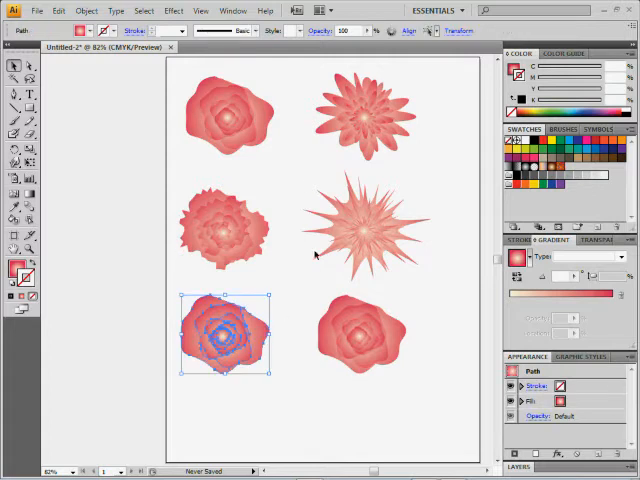
{"action": "left_click", "coordinate": [365, 230]}
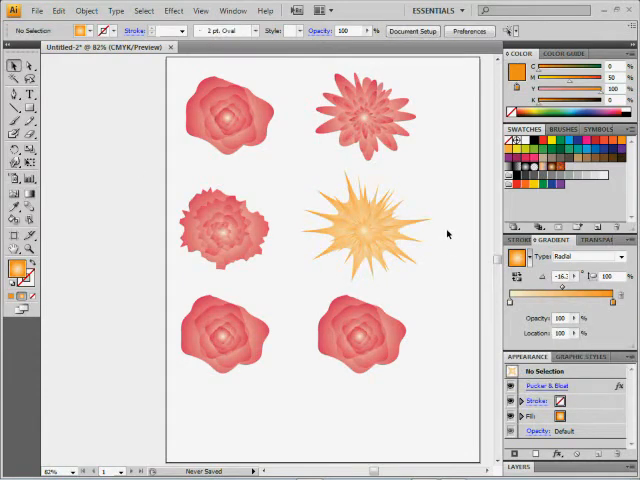
{"action": "mouse_move", "coordinate": [439, 196]}
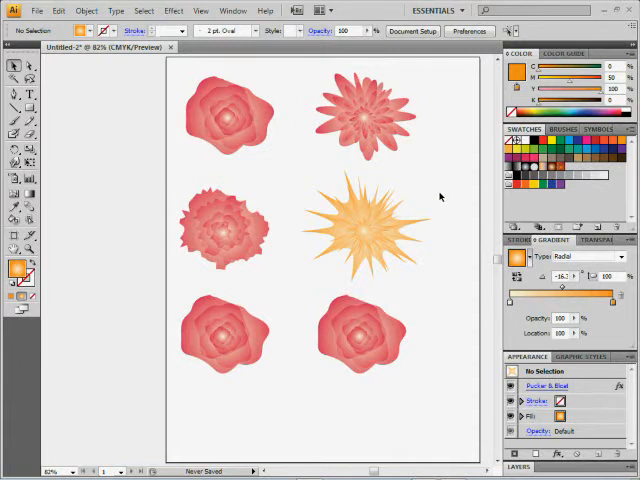
Reselect the orange starburst and reopen its Pucker & Bloat effect from Appearance
{"action": "left_click", "coordinate": [368, 235]}
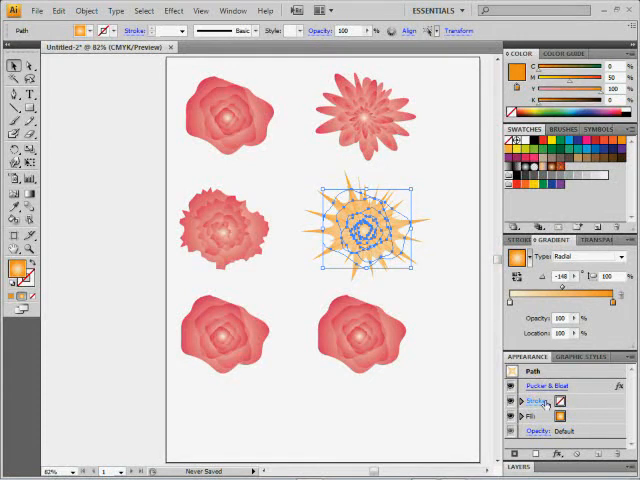
{"action": "mouse_move", "coordinate": [547, 401]}
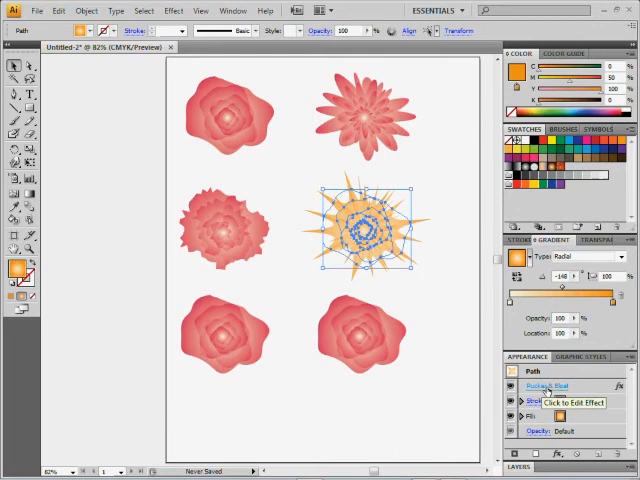
{"action": "left_click", "coordinate": [548, 386]}
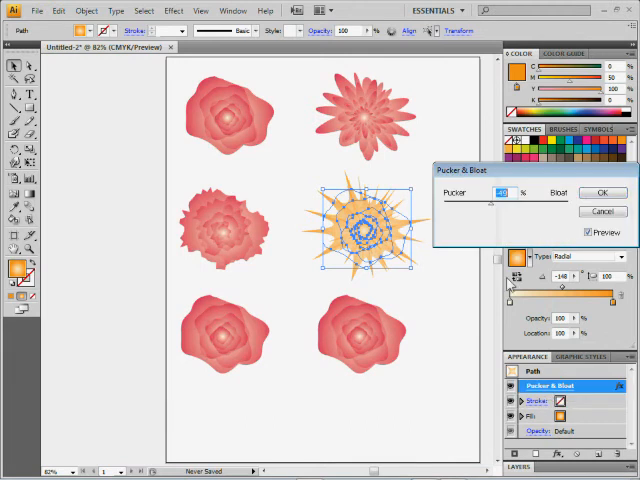